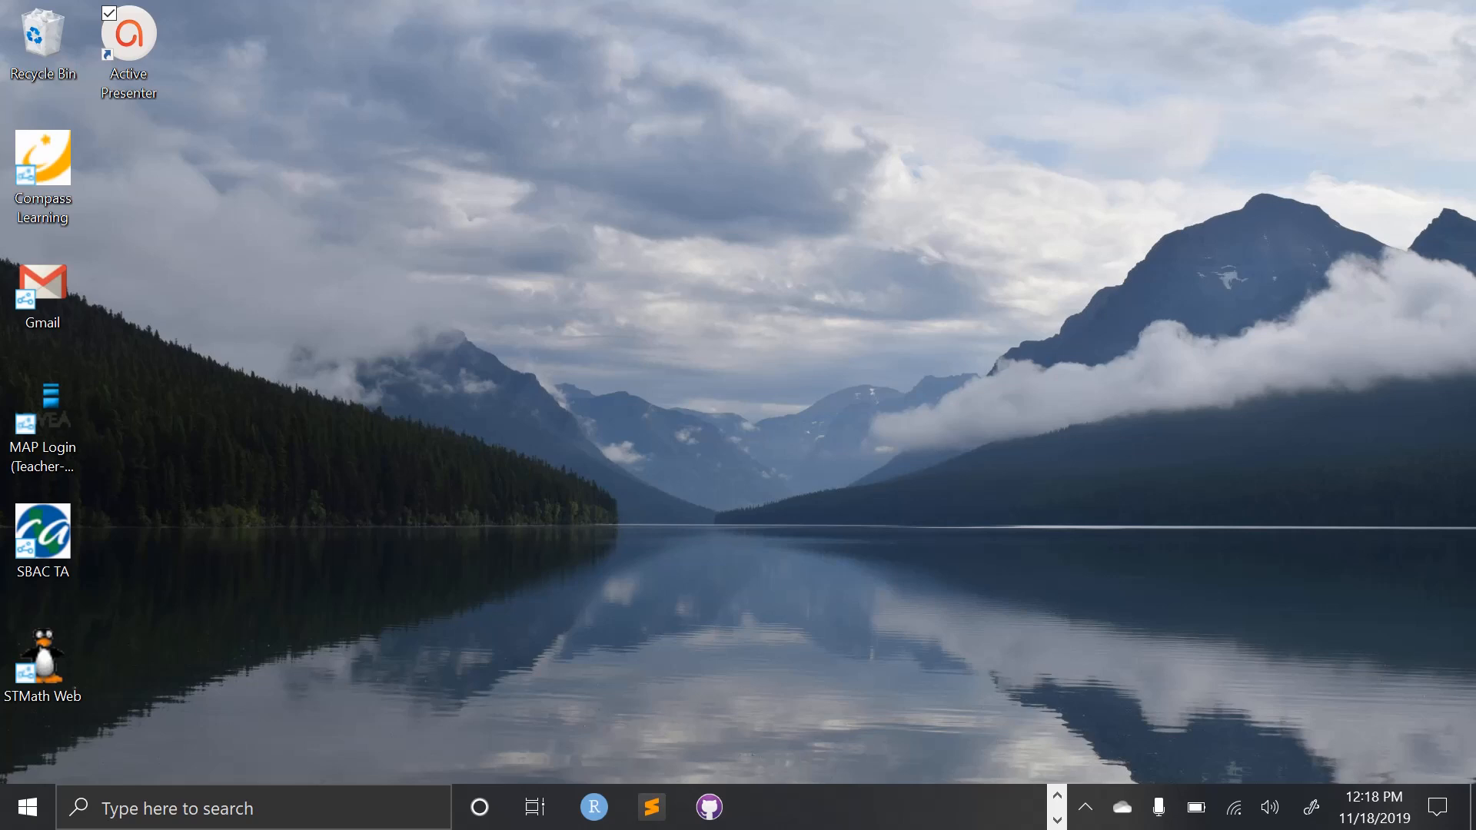
mouse_move(1311, 800)
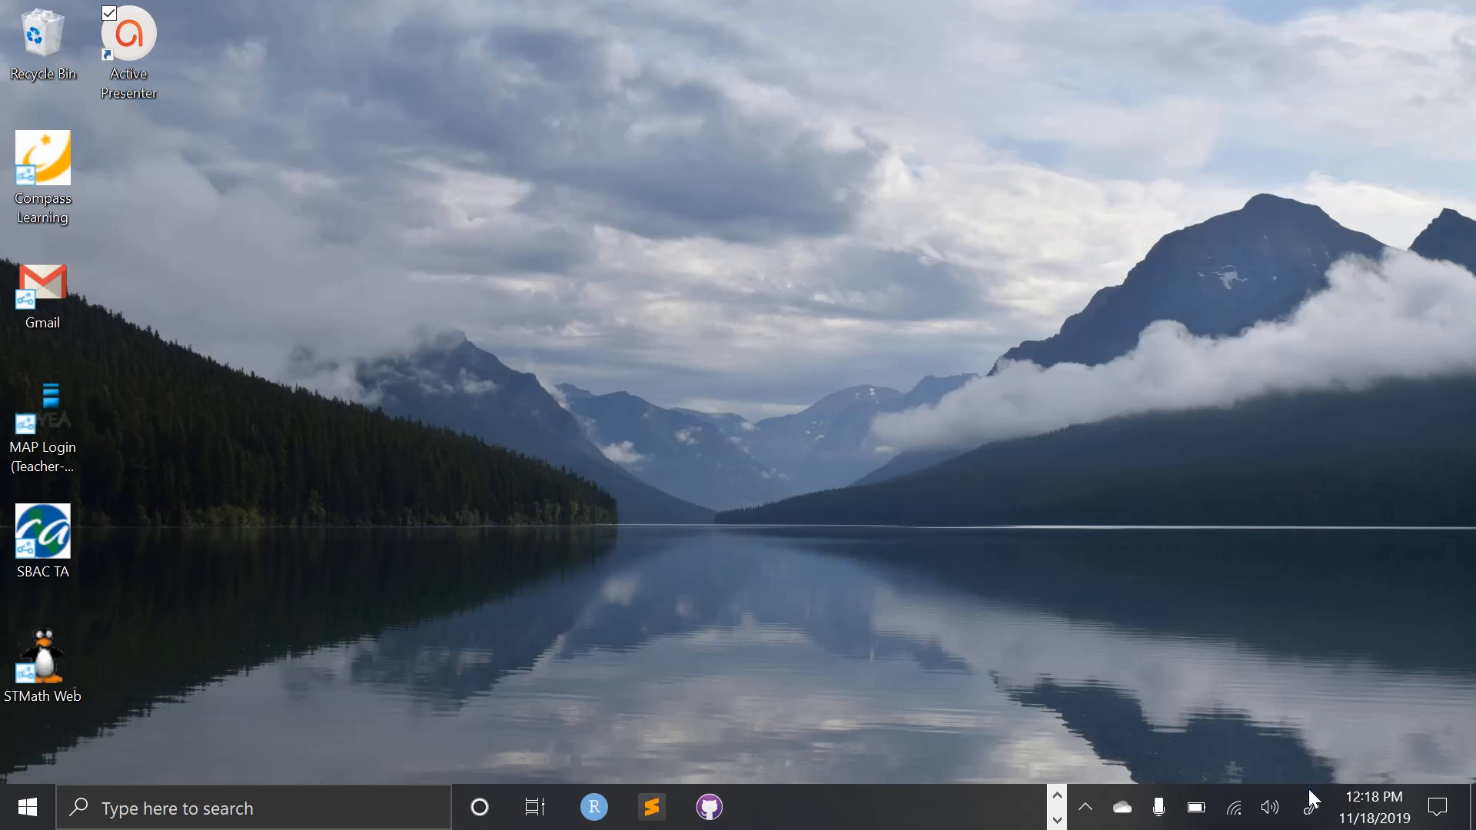
mouse_move(1311, 807)
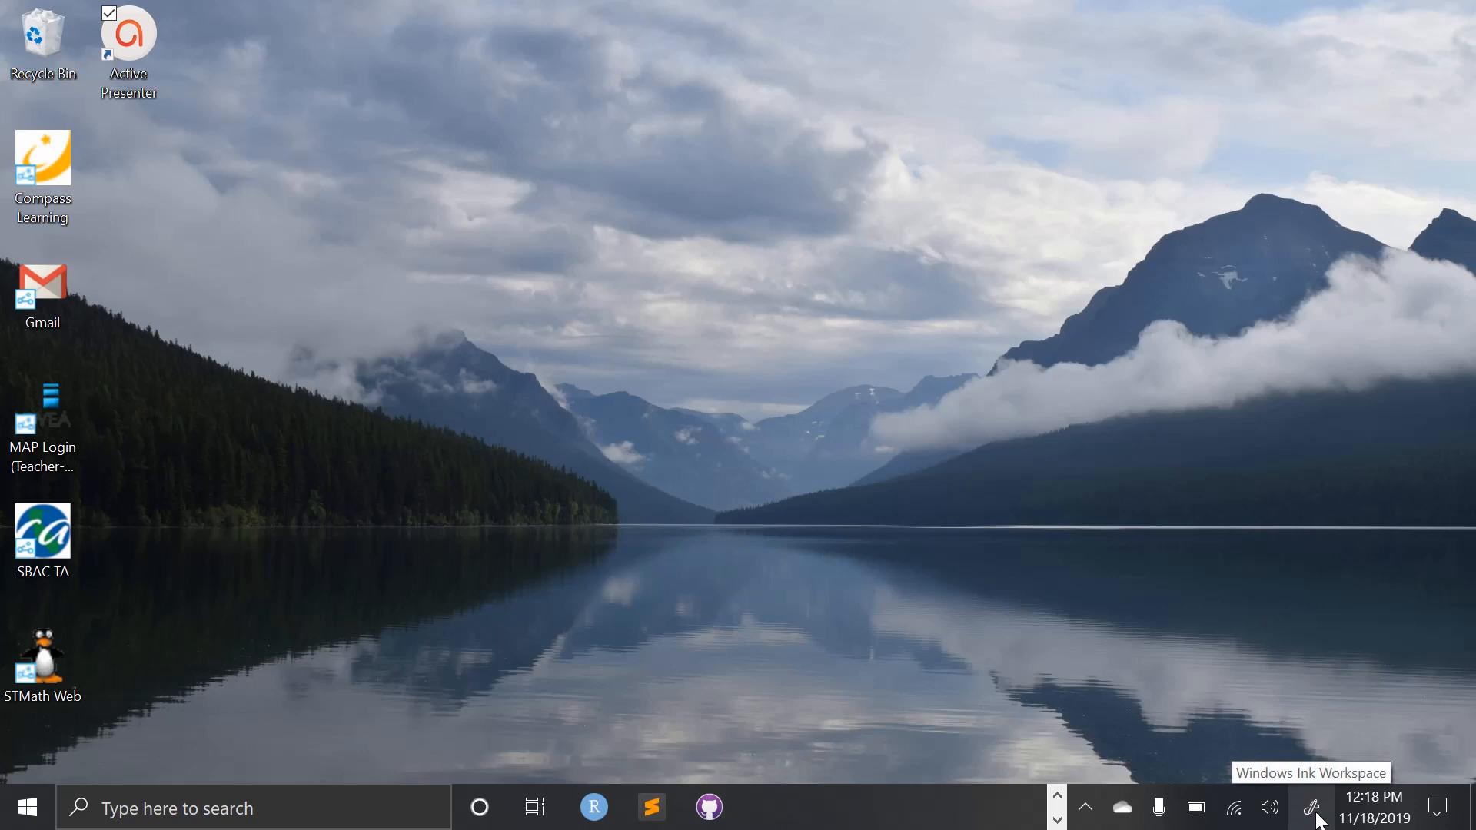
Install Whiteboard from the Windows Ink Workspace tray panel
click(1312, 807)
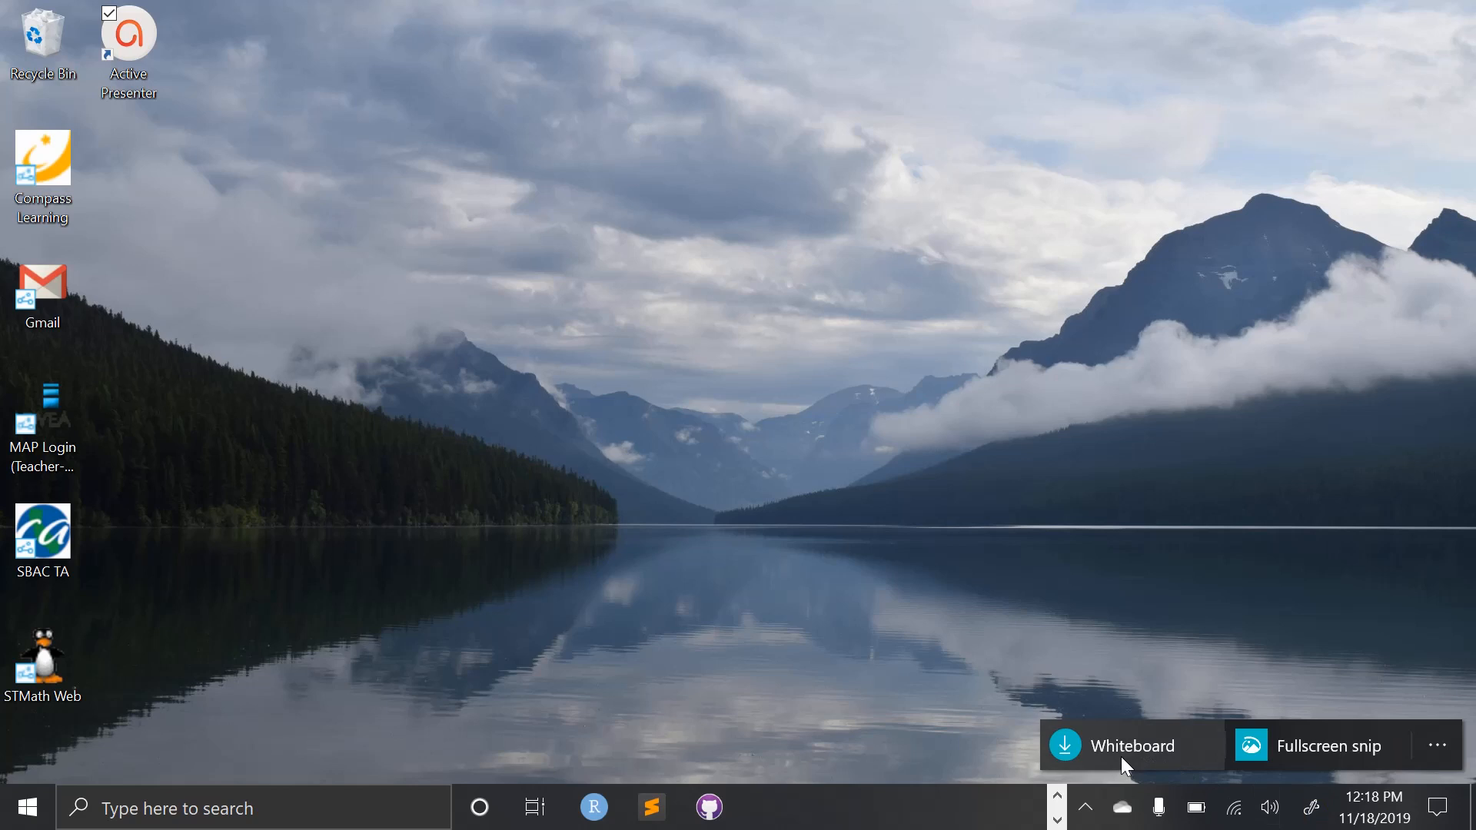
click(1130, 745)
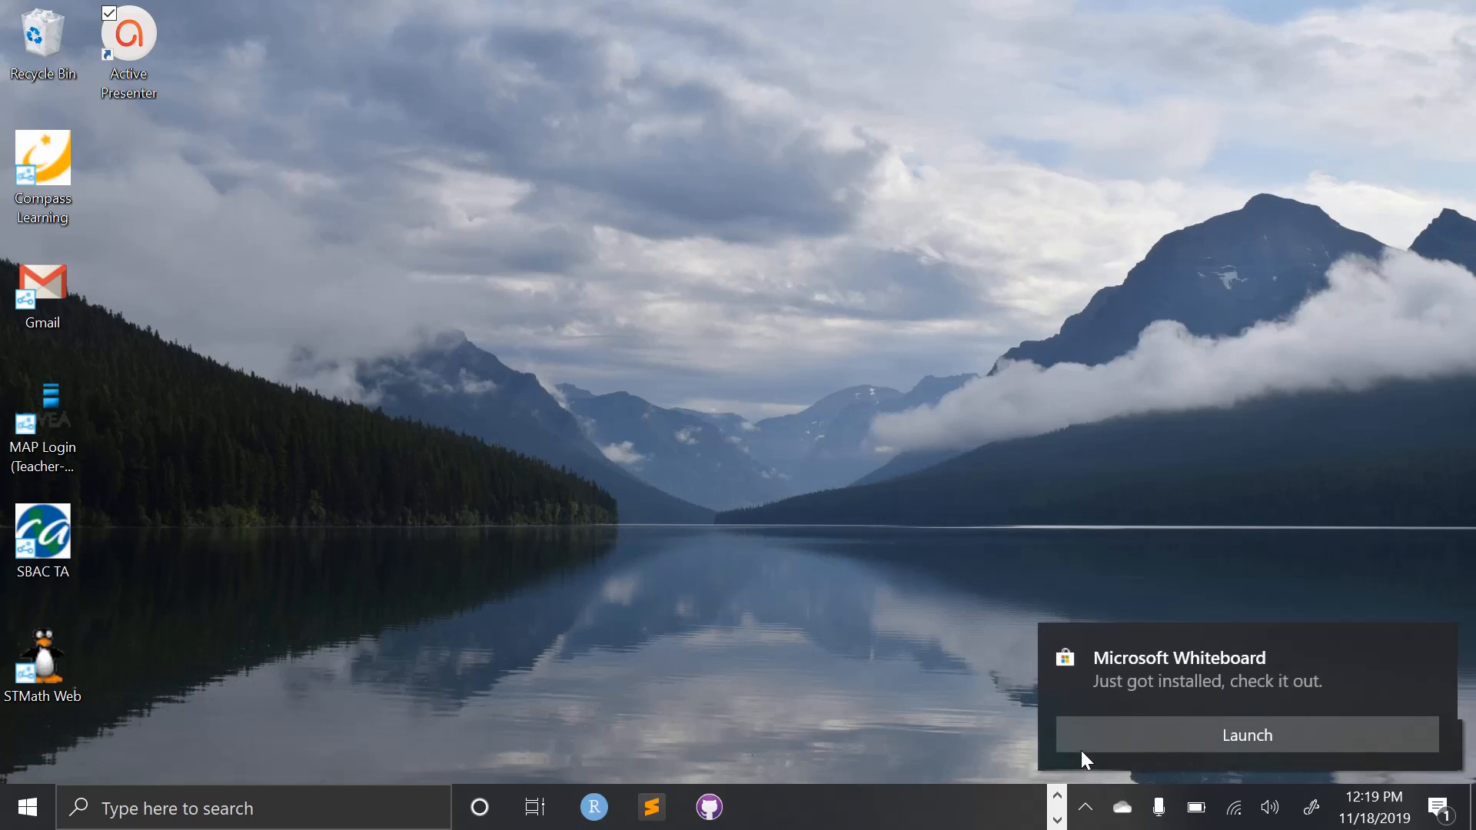
Launch Whiteboard from the install notification, maximize it and accept the updated policy terms
click(1244, 735)
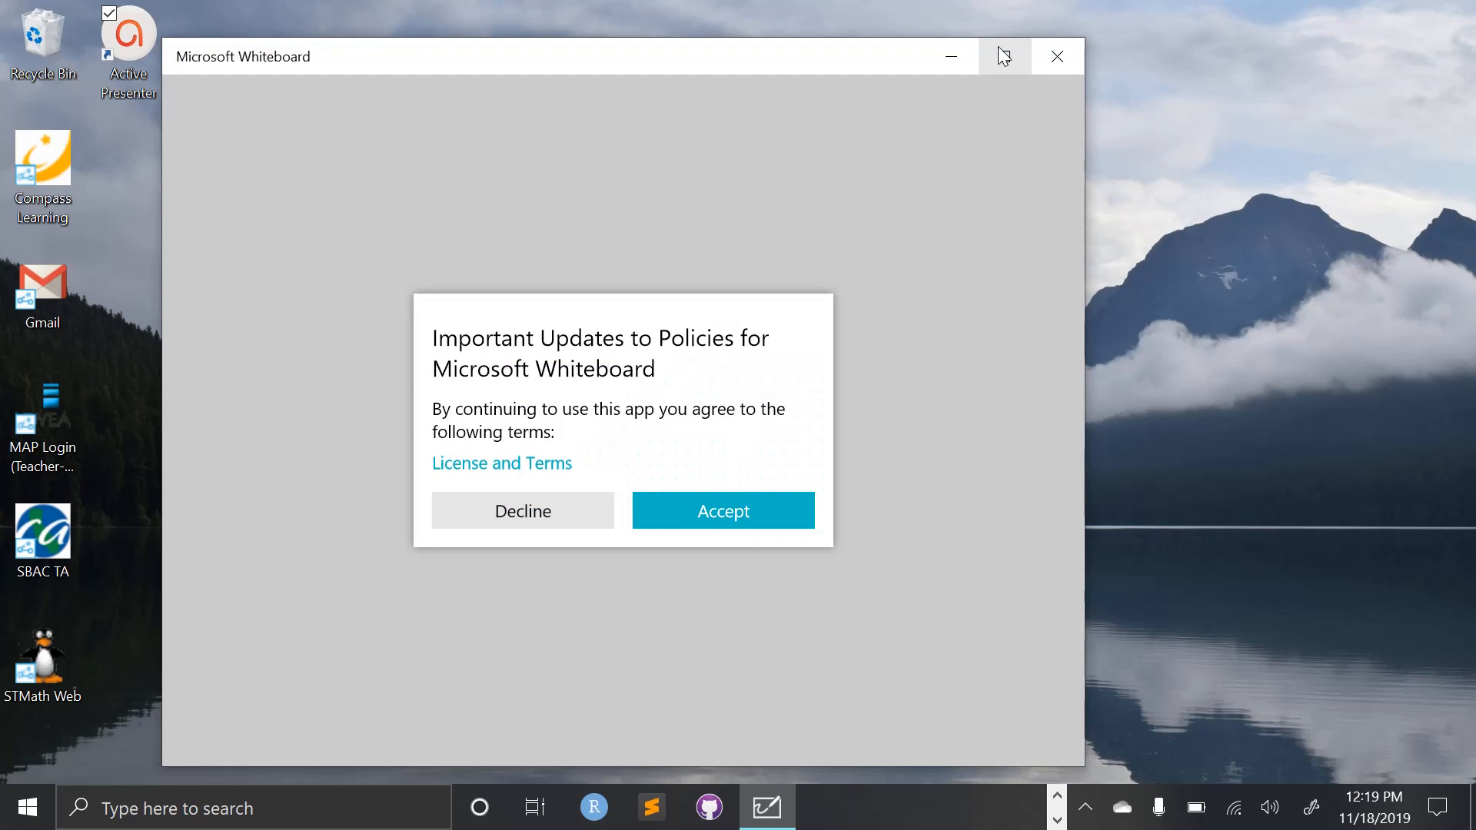
click(1004, 55)
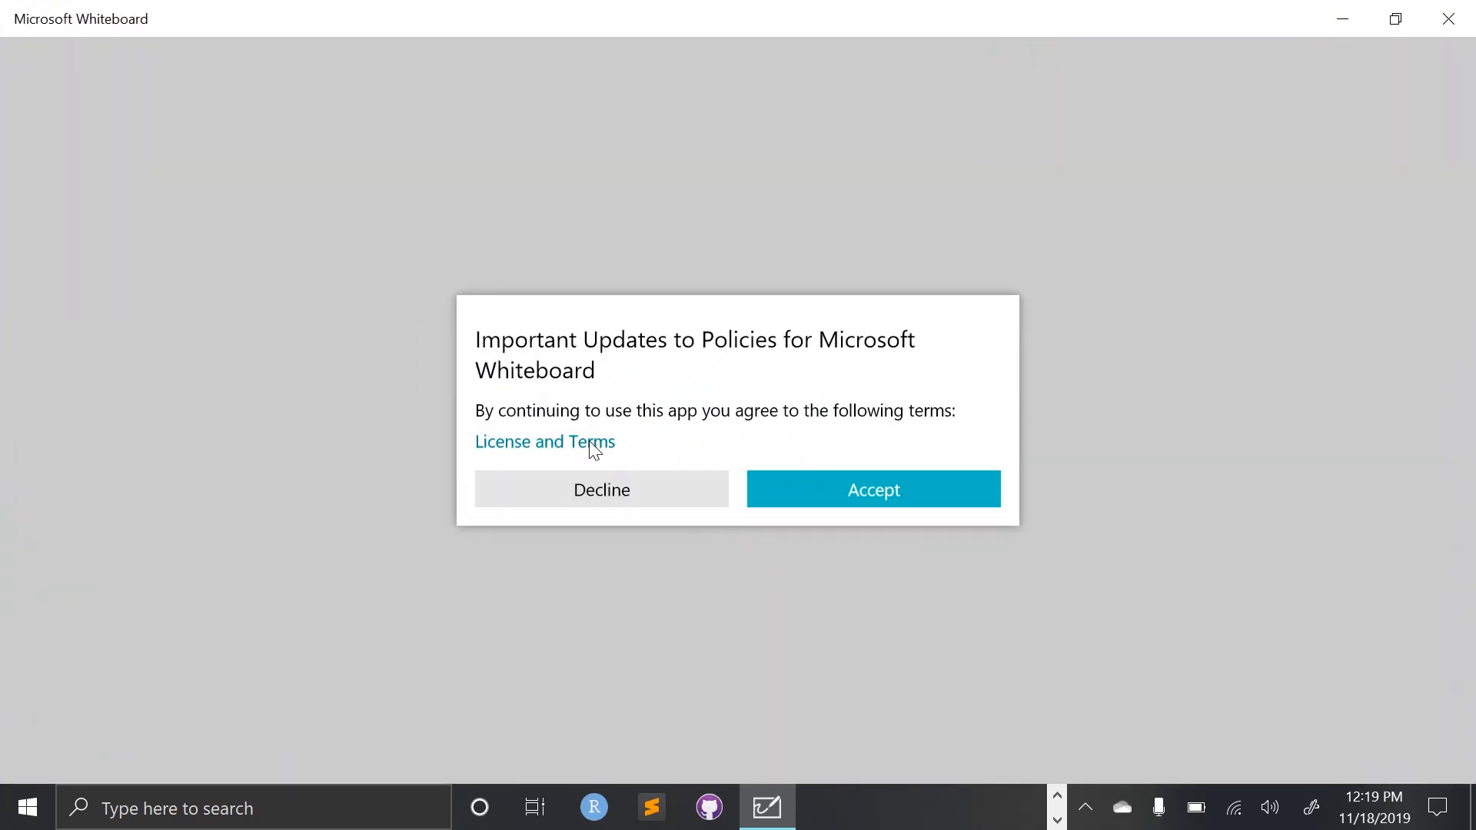
mouse_move(595, 451)
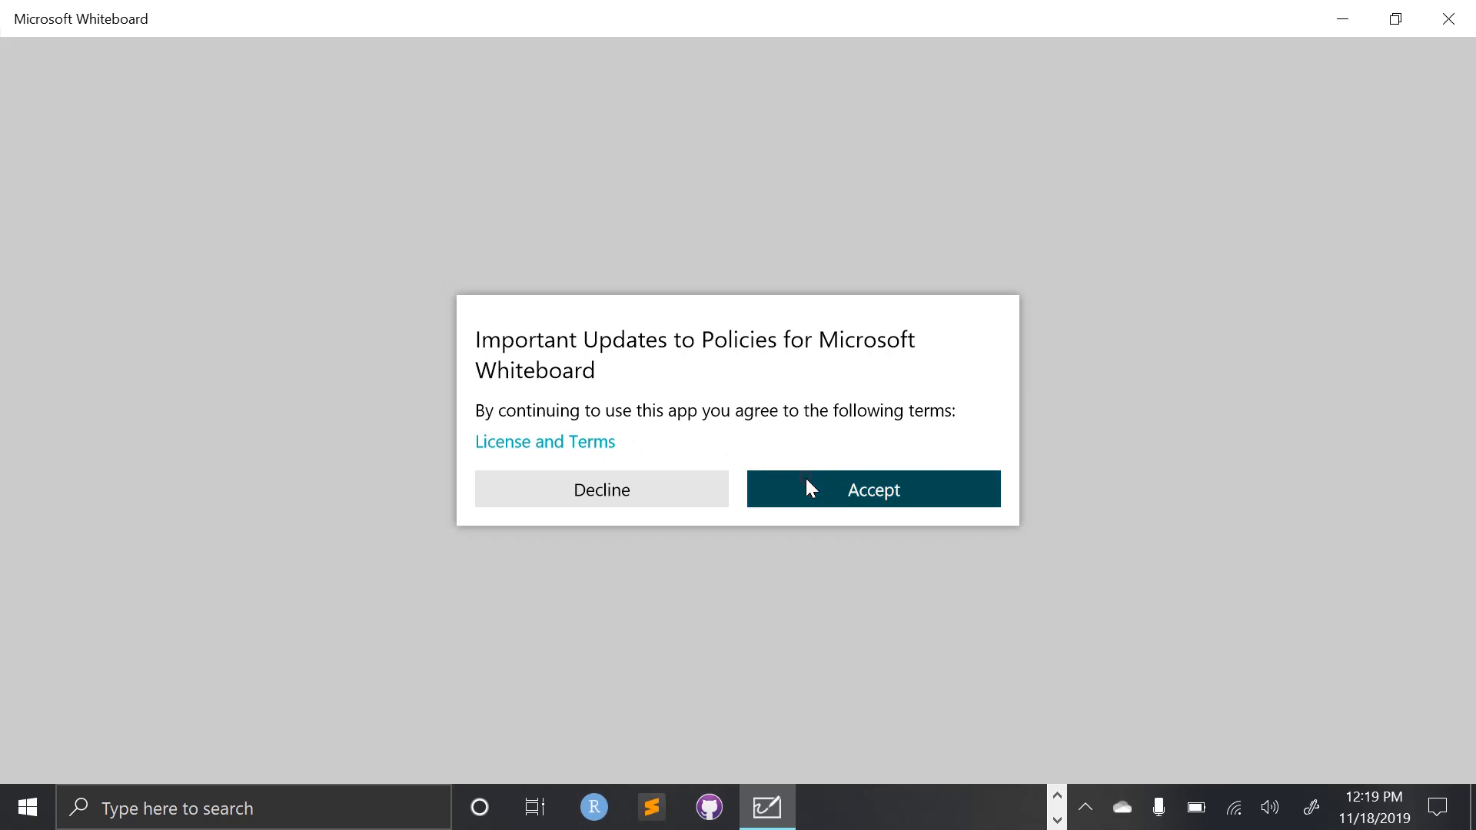
click(872, 489)
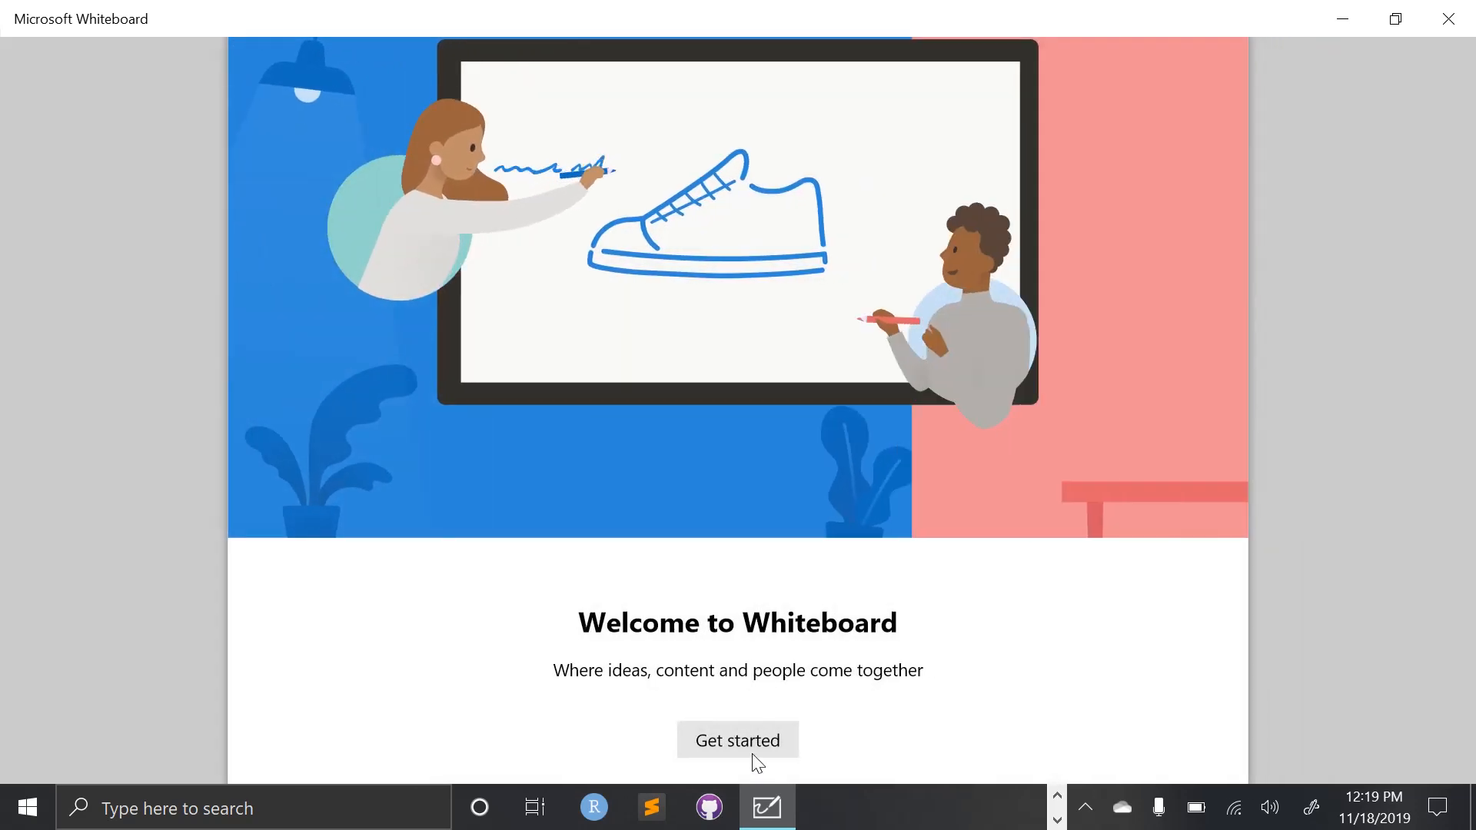
Get started and continue with a Work or school account sign-in
click(737, 740)
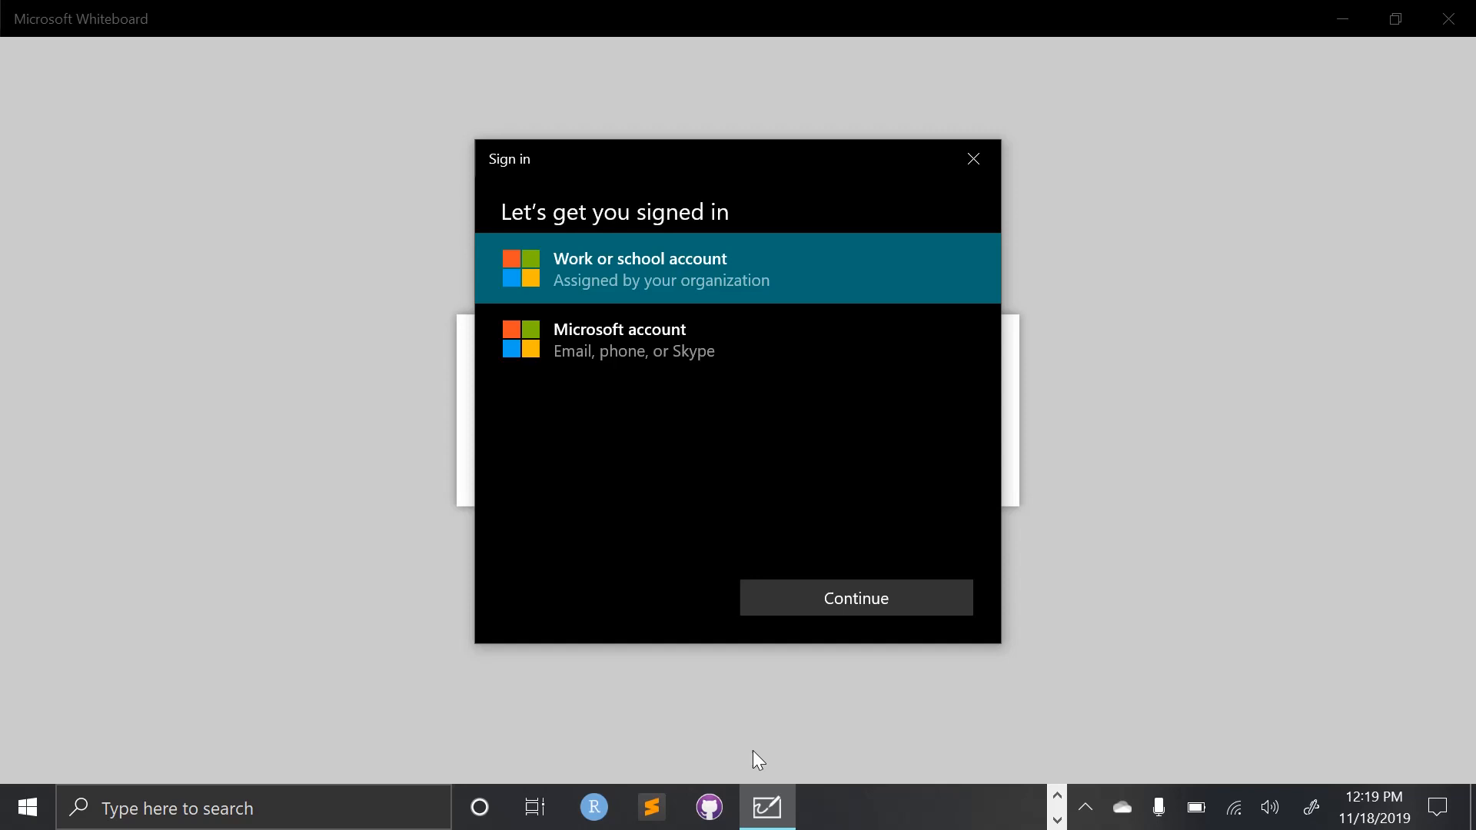
mouse_move(710, 286)
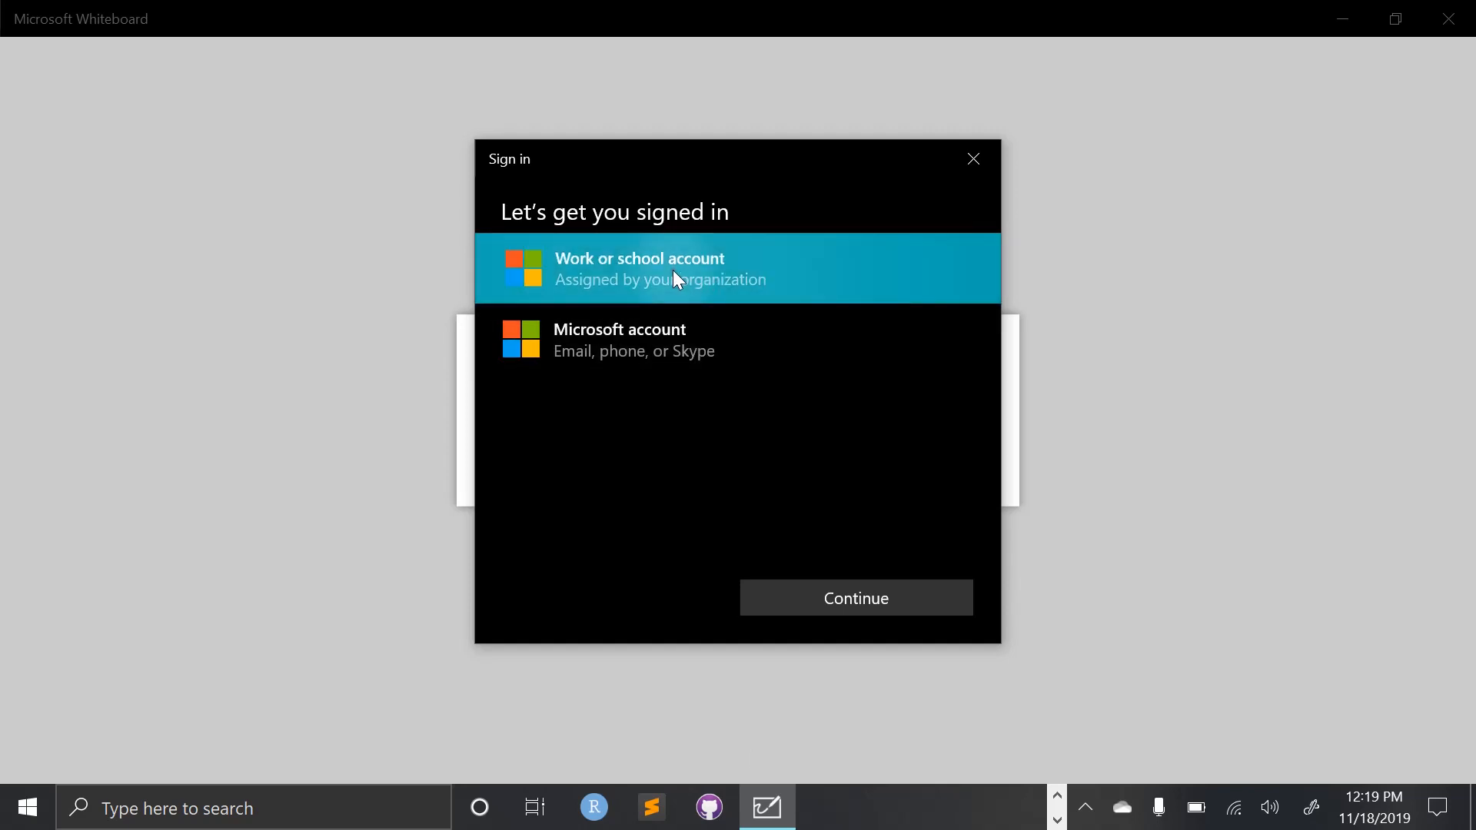
click(855, 598)
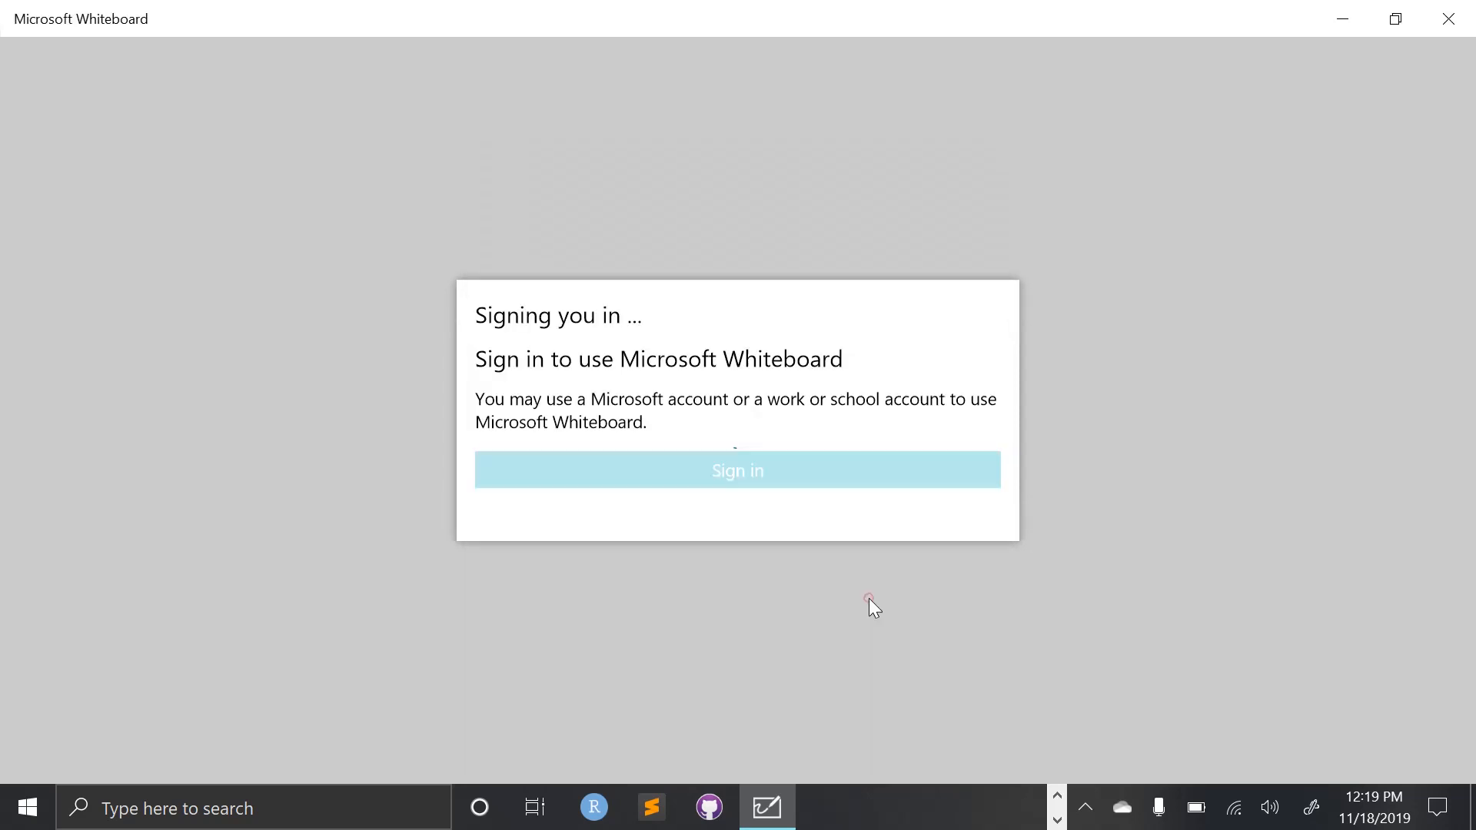
click(736, 470)
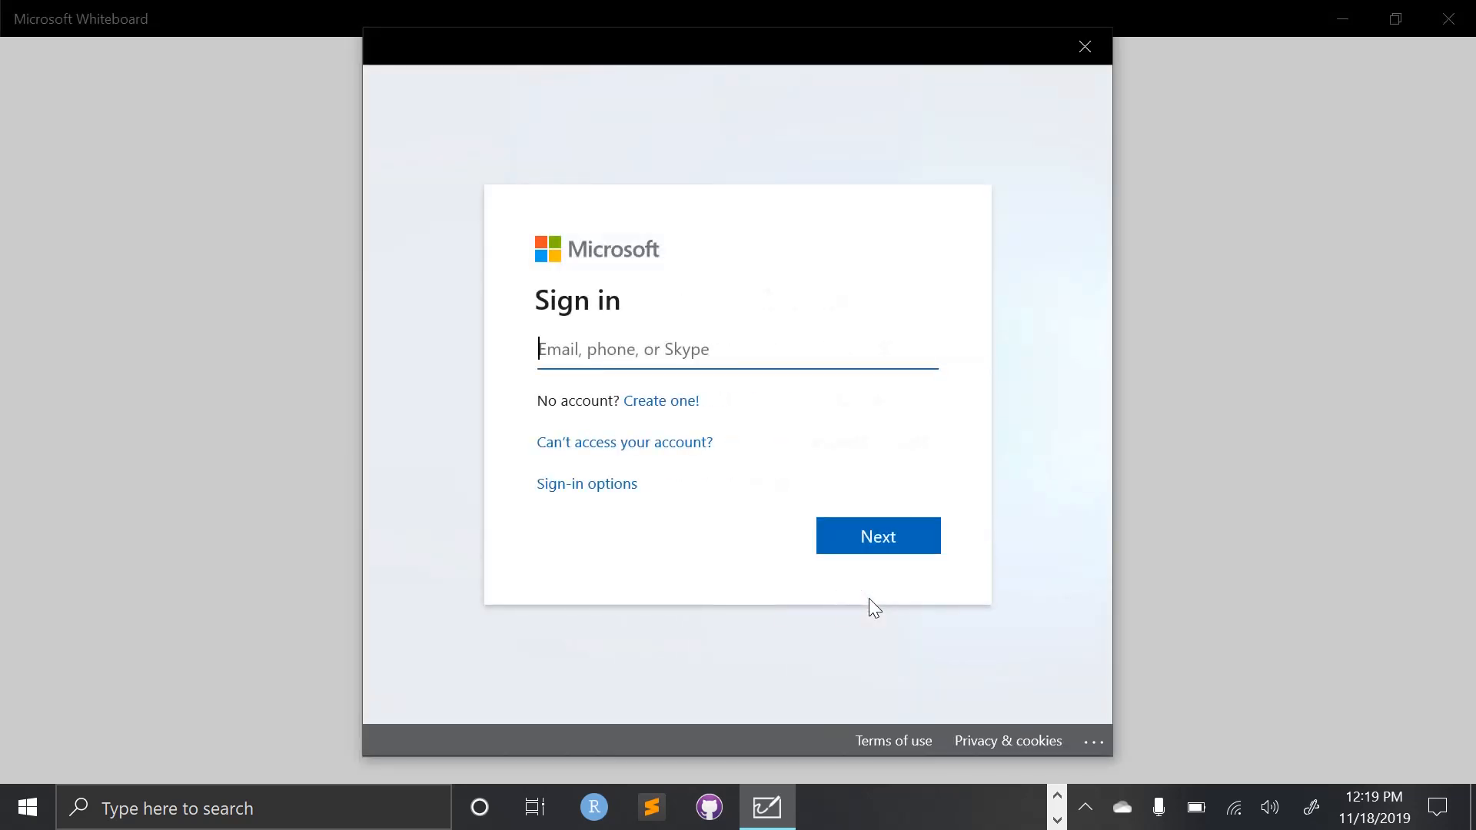
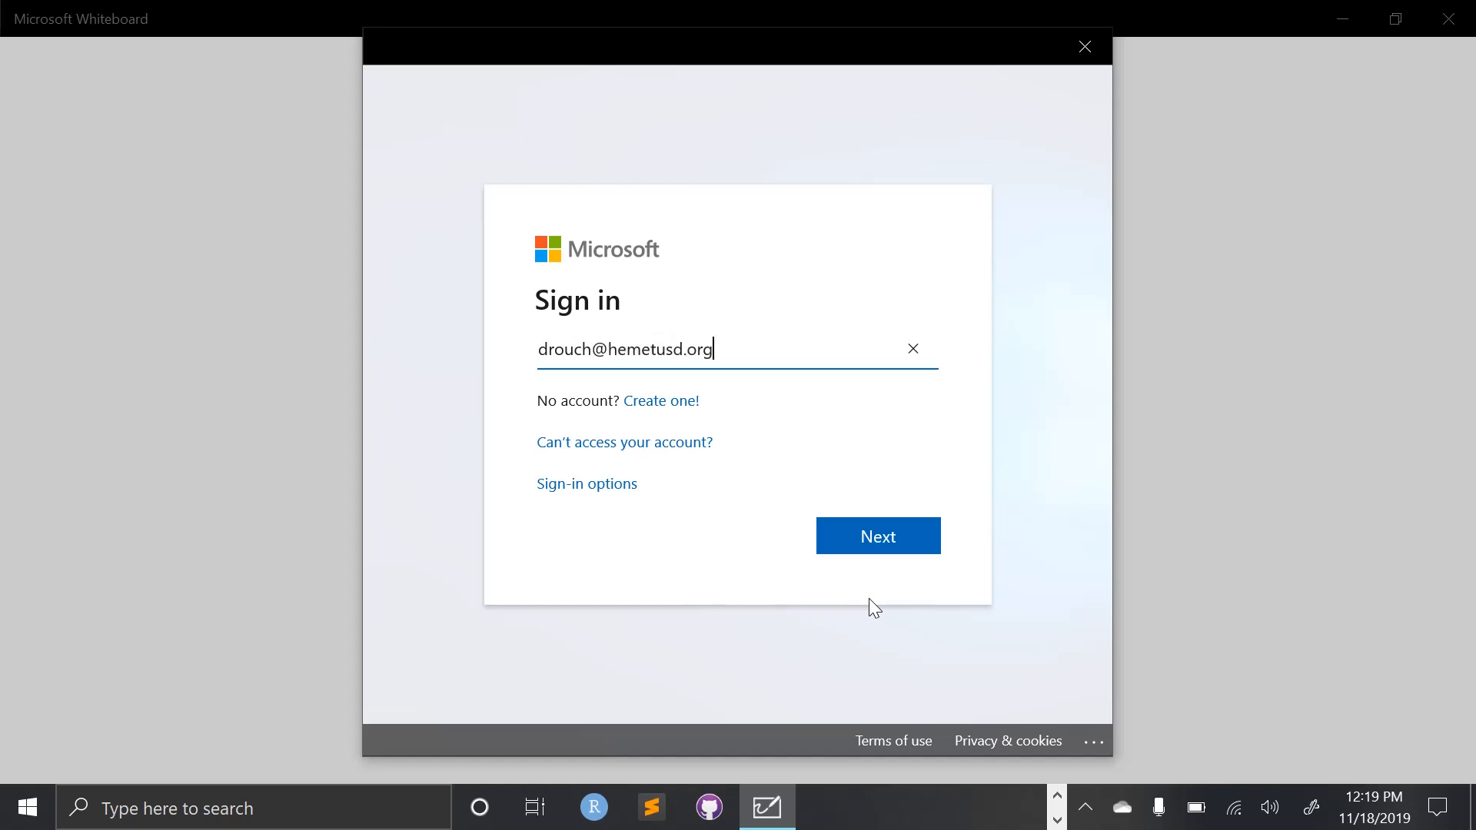
click(875, 535)
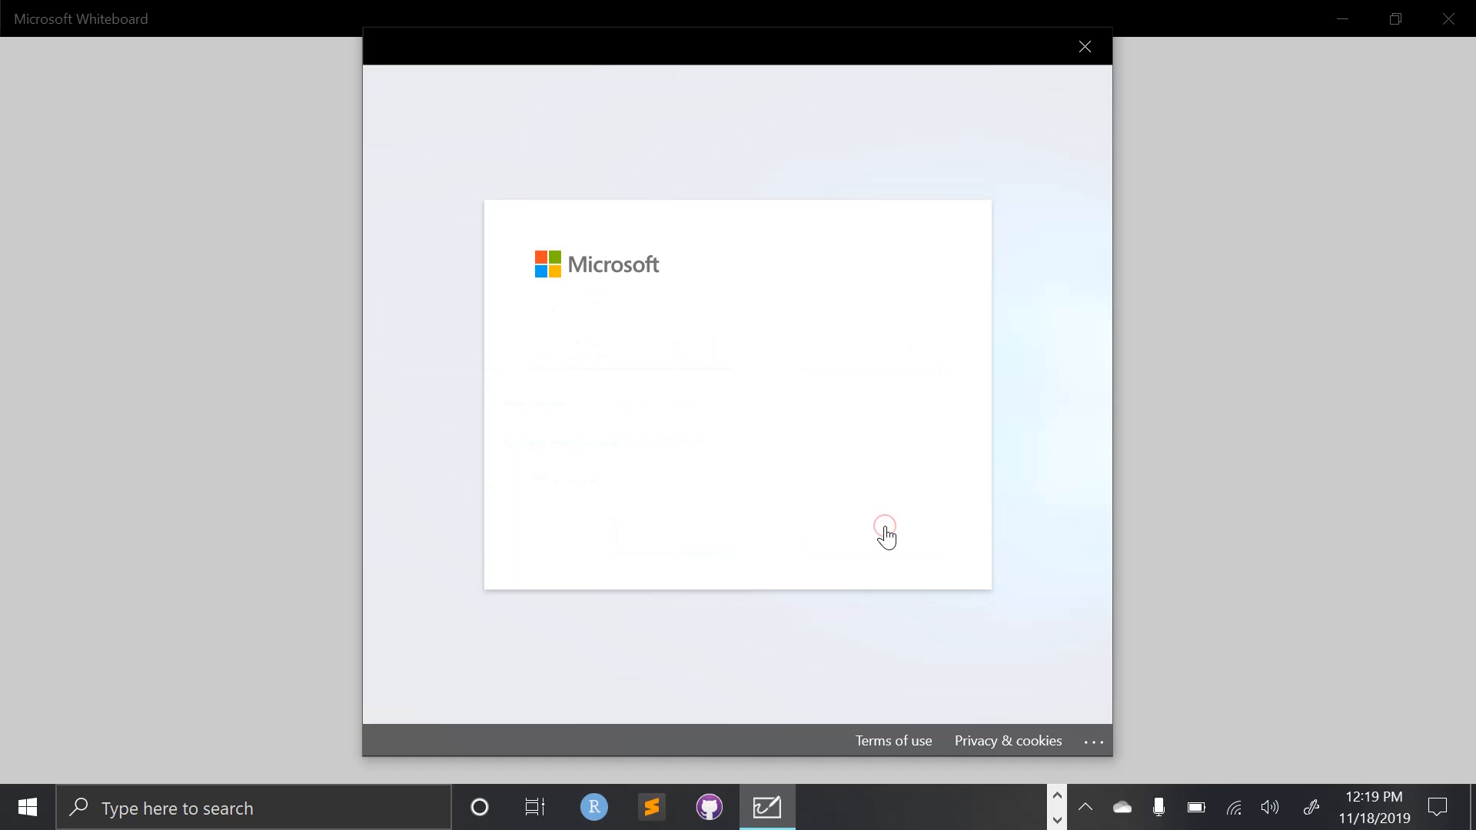
text(••)
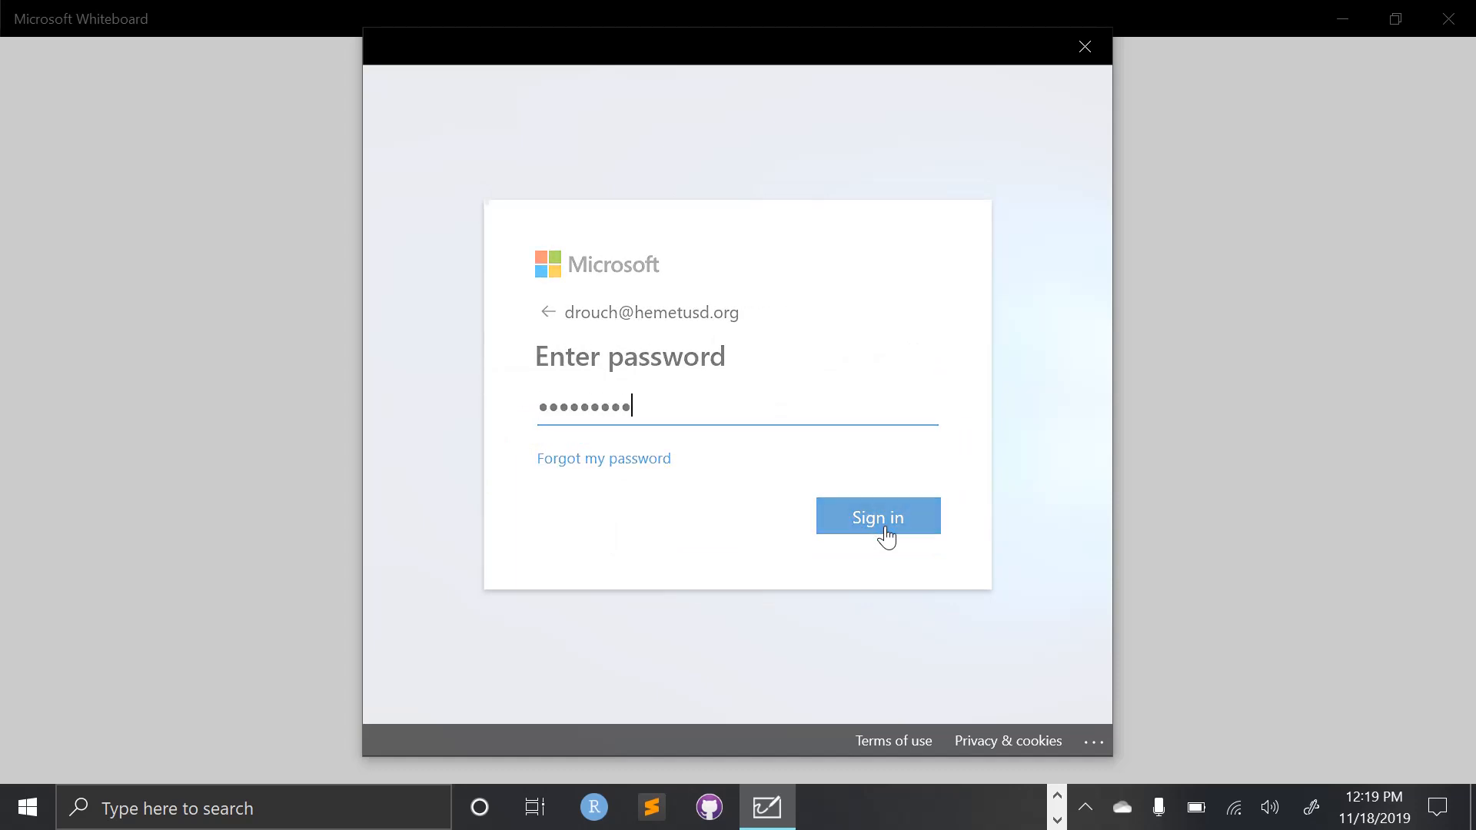
click(874, 517)
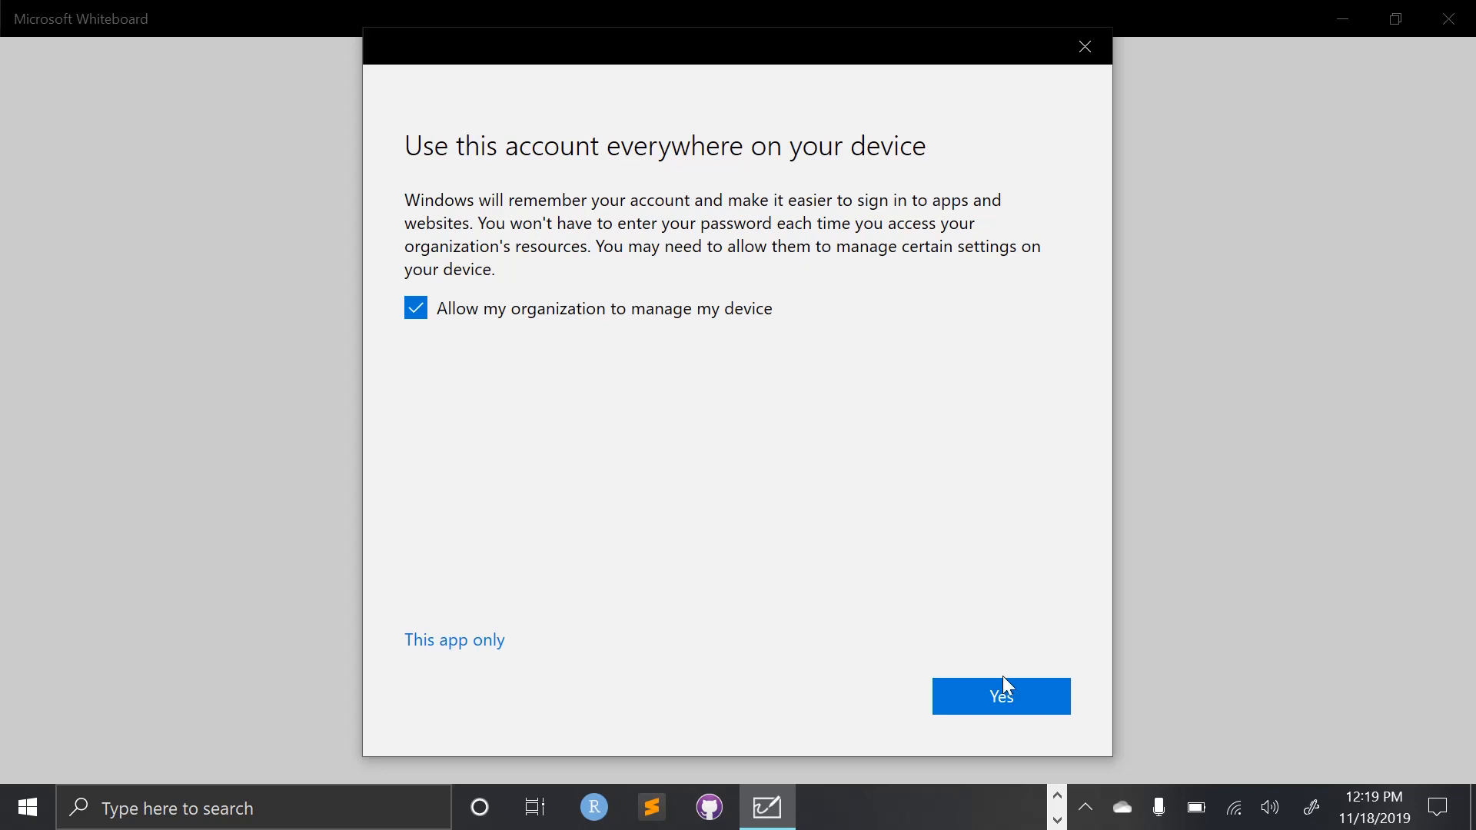
Allow the account everywhere on the device and finish setup to reach a blank board
click(999, 695)
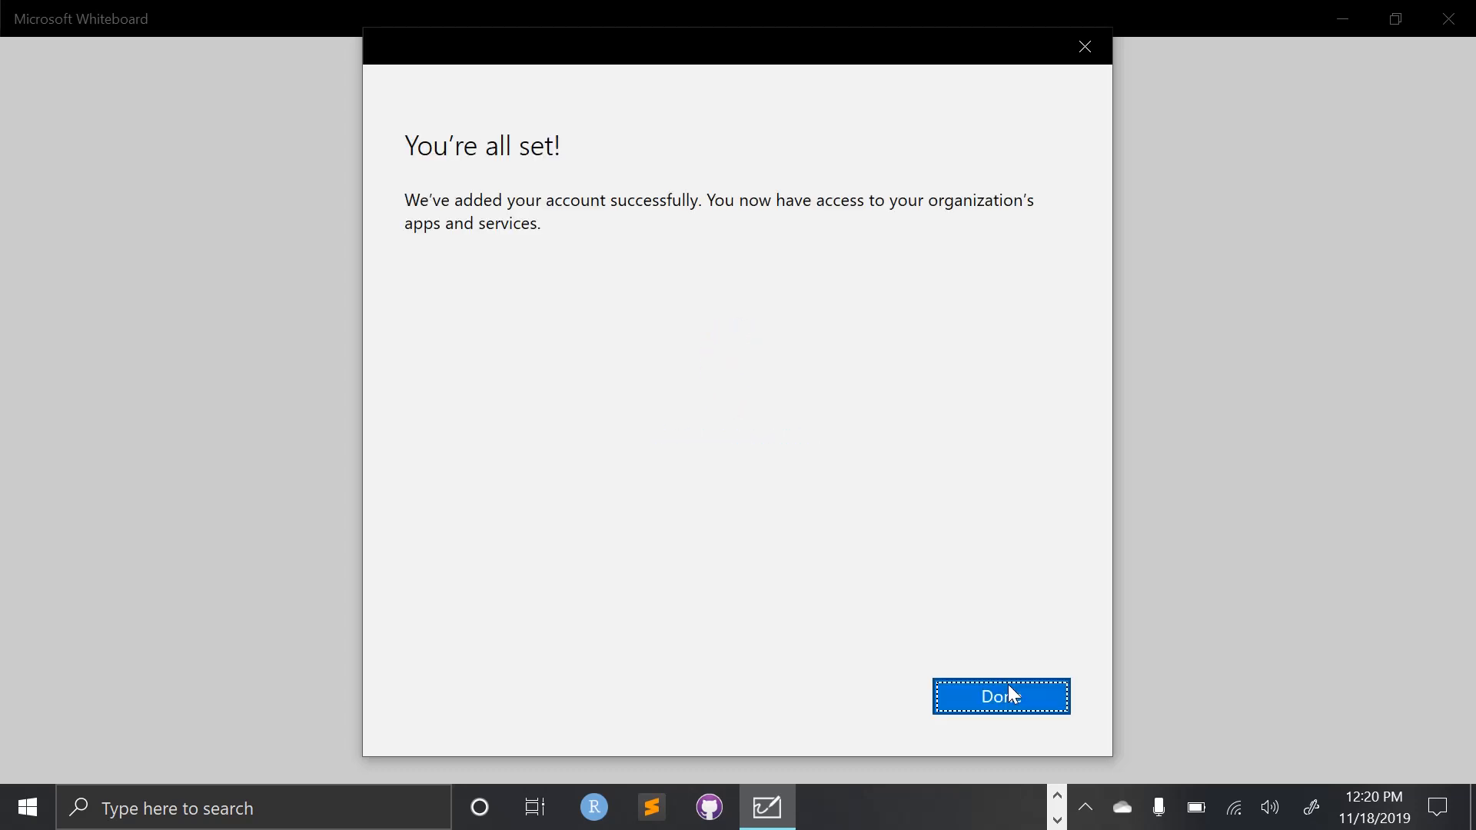
click(1000, 697)
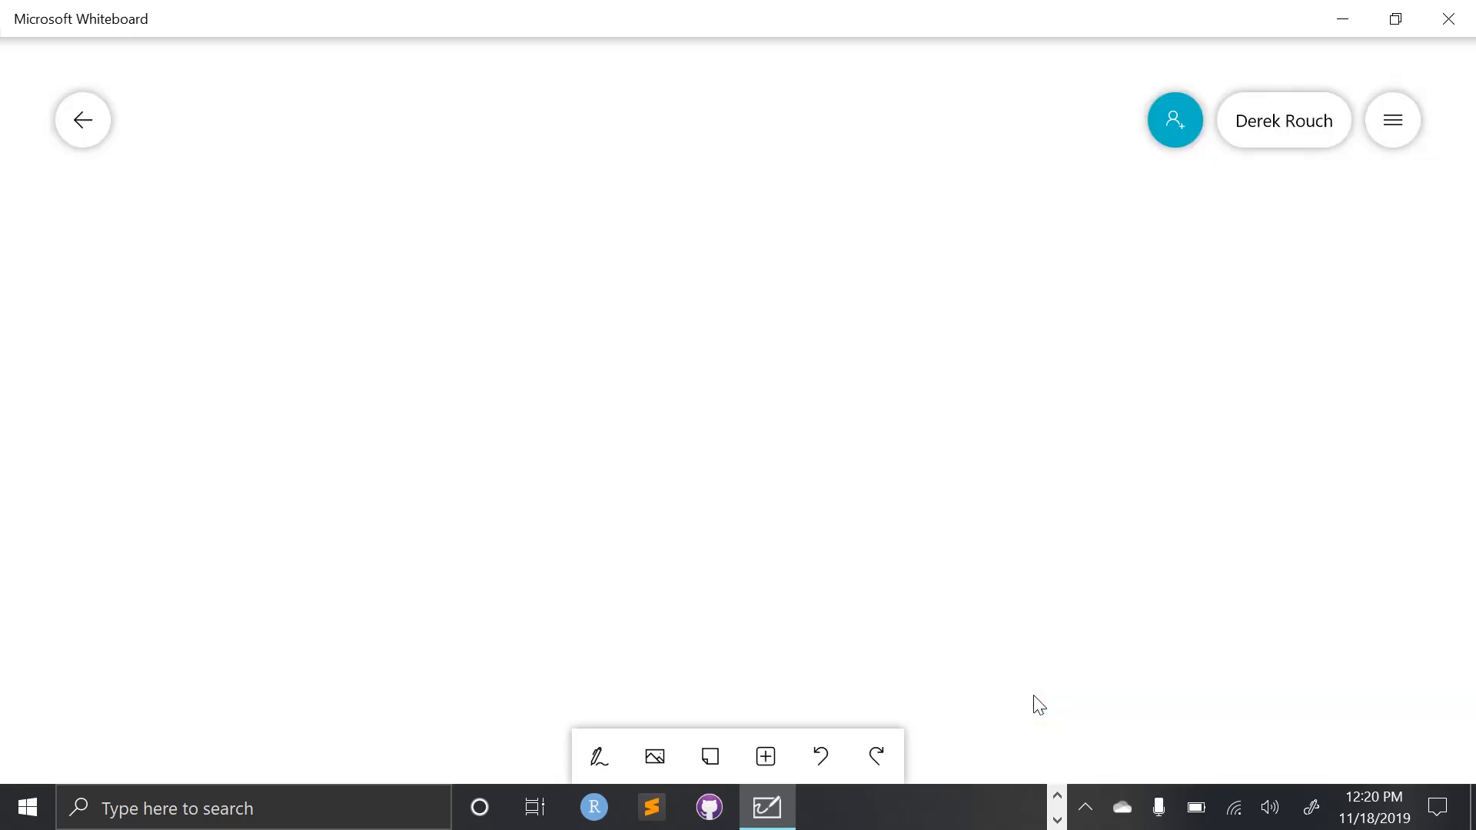